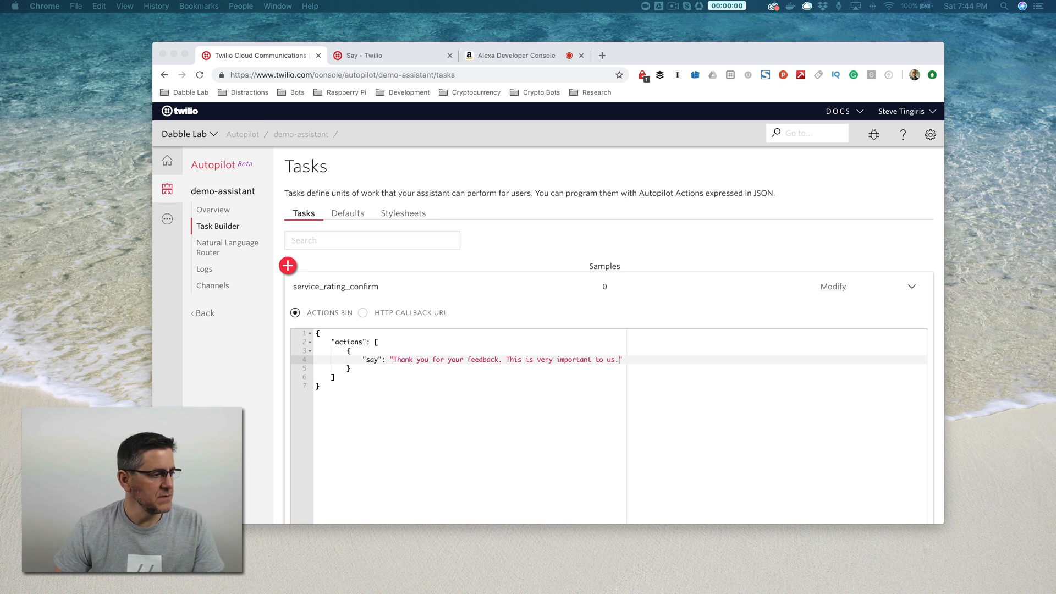
mouse_move(844, 241)
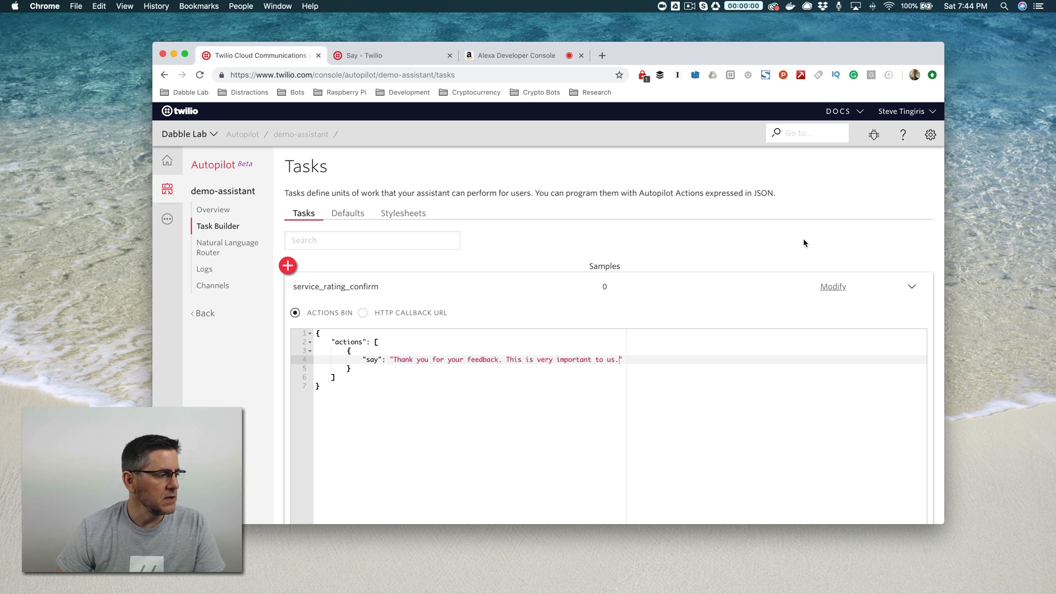
Step: Scroll through the service_rating_confirm and service_rating tasks to inspect their Actions Bin JSON
scroll("down", 3)
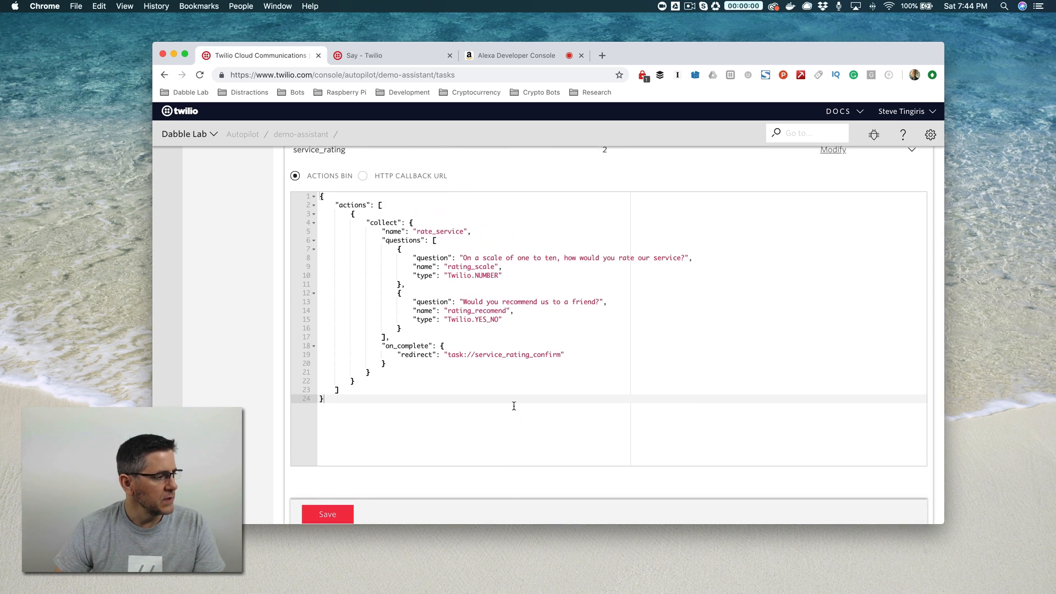
scroll("up", 3)
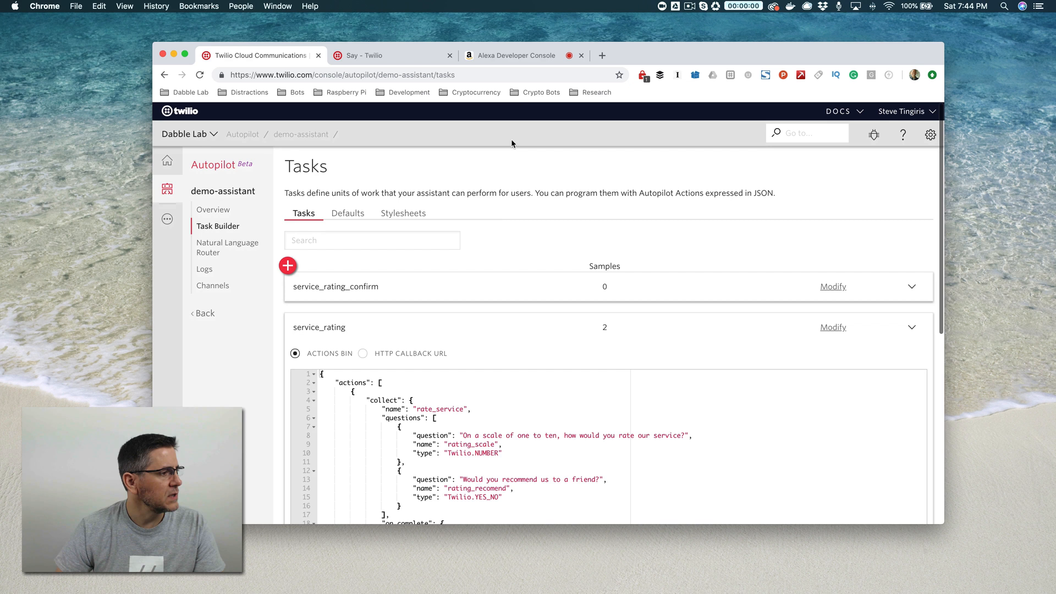
Step: Rerun 'open demo skill', 'rate your service', 10, yes in the Alexa simulator
left_click(517, 55)
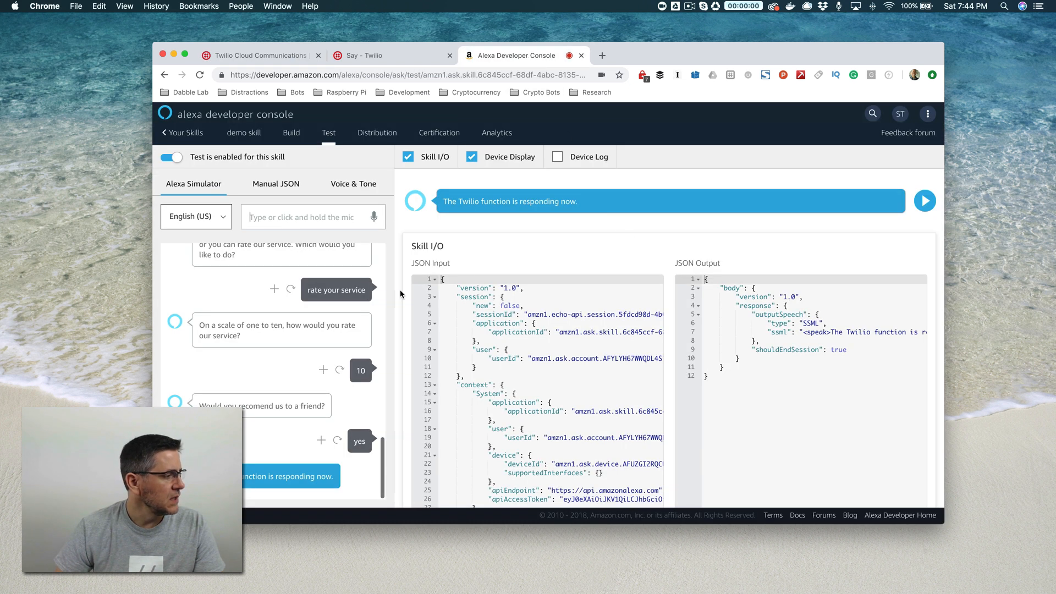
scroll("up", 3)
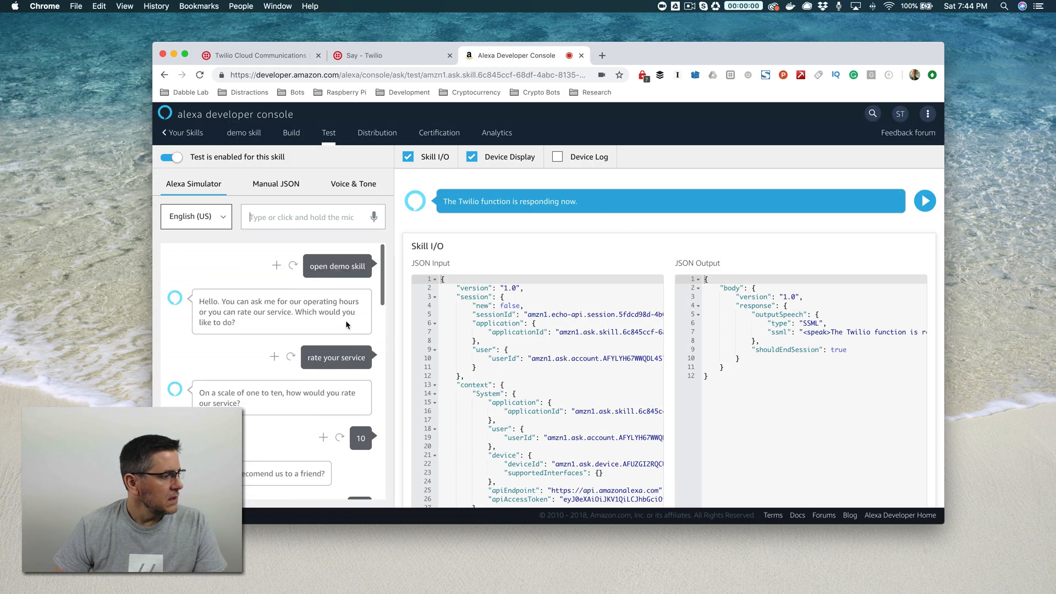
scroll("down", 3)
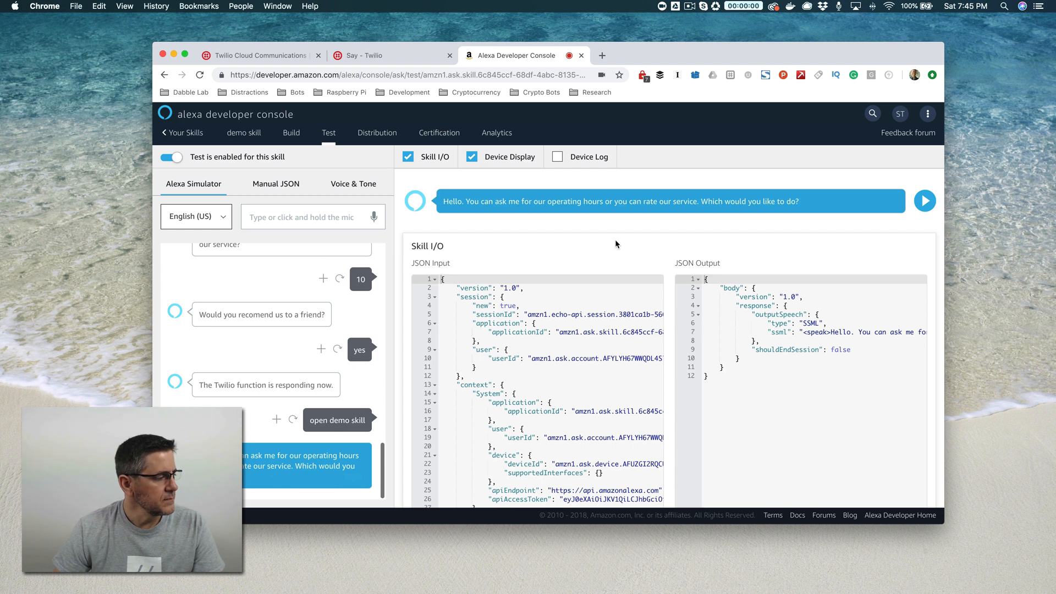
scroll("up", 3)
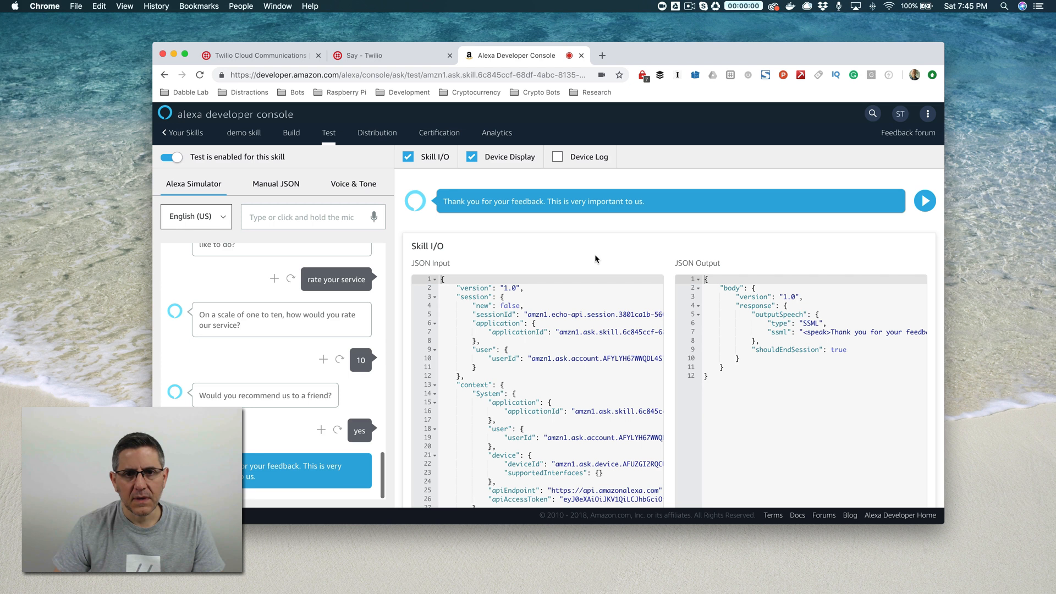
mouse_move(512, 240)
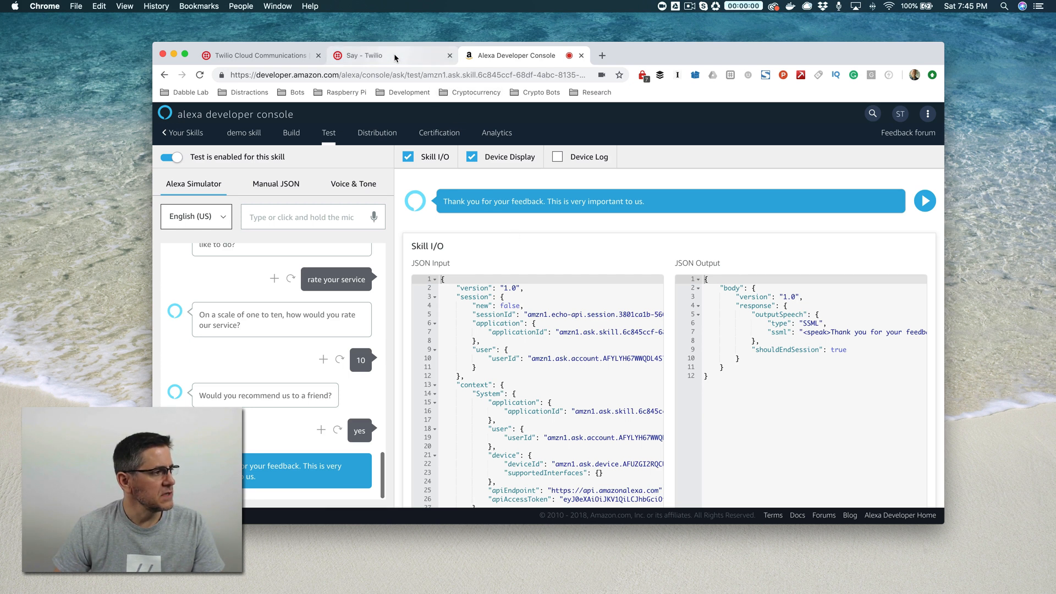
mouse_move(395, 55)
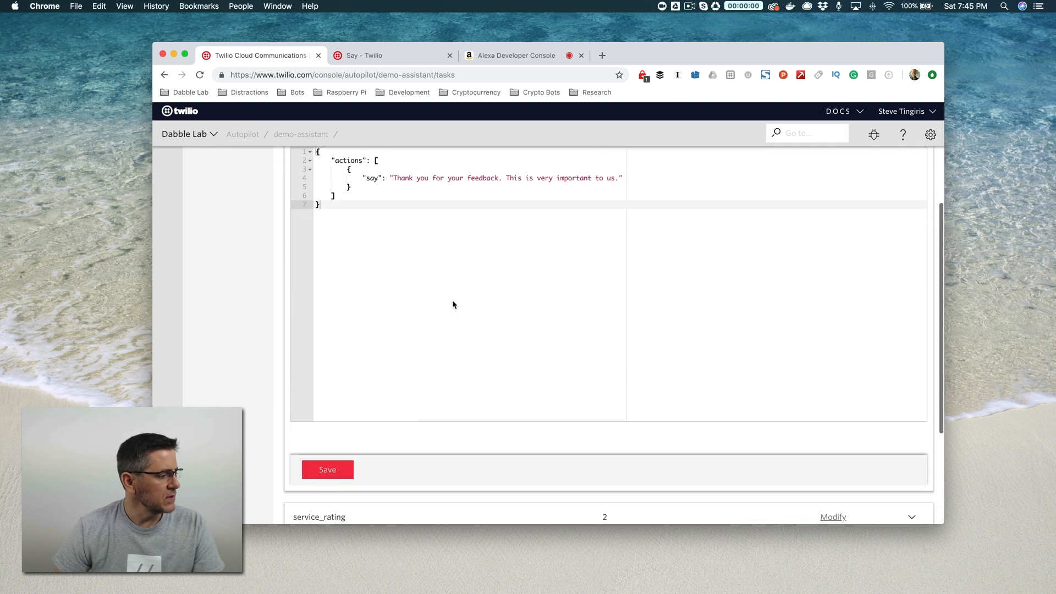
Step: Scroll Task Builder to the service_rating_confirm task's thank-you say action
scroll("down", 3)
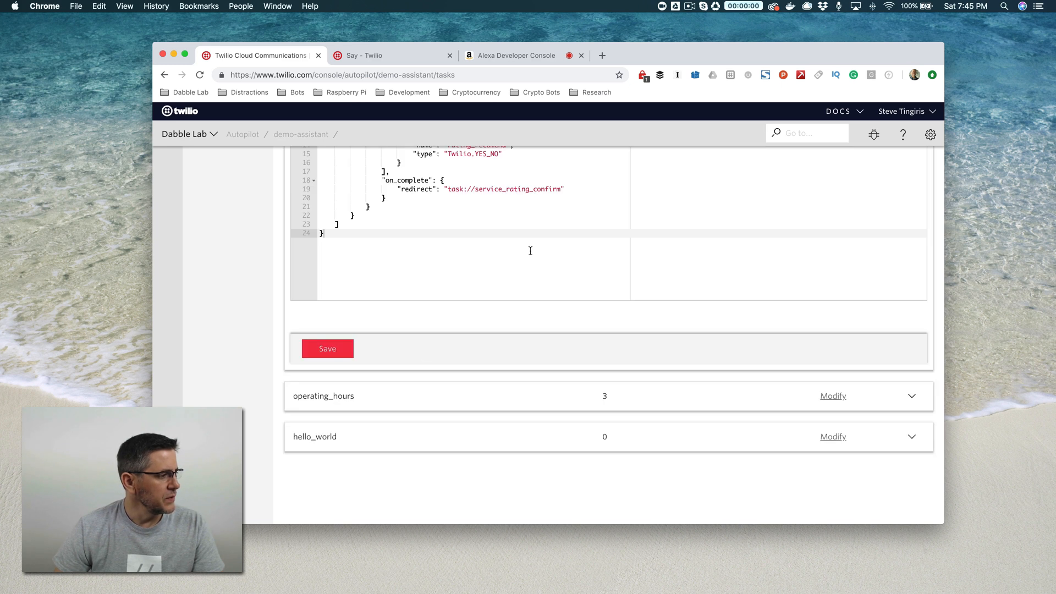
scroll("up", 3)
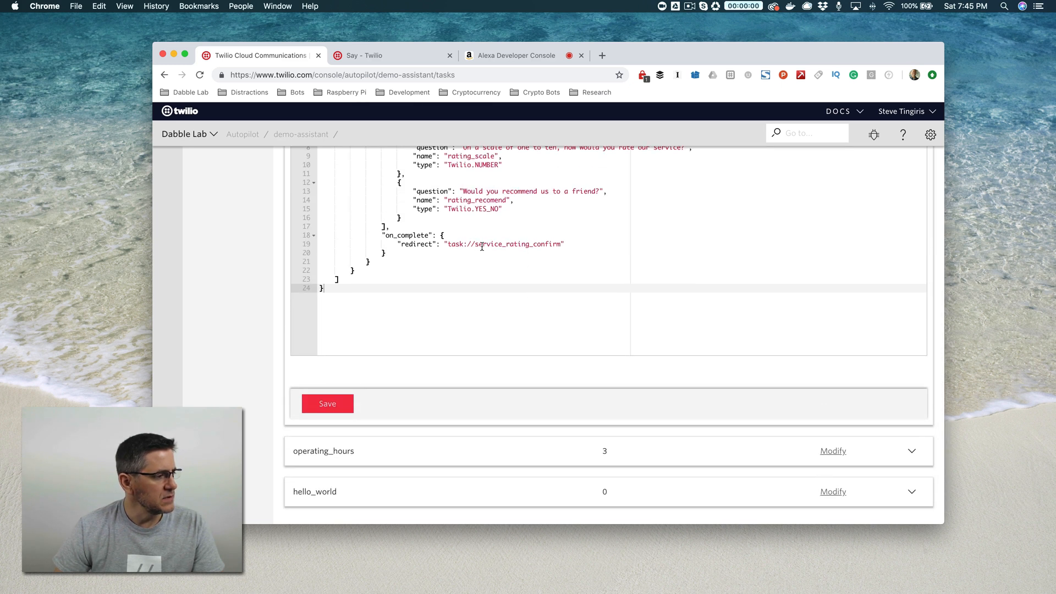
scroll("up", 3)
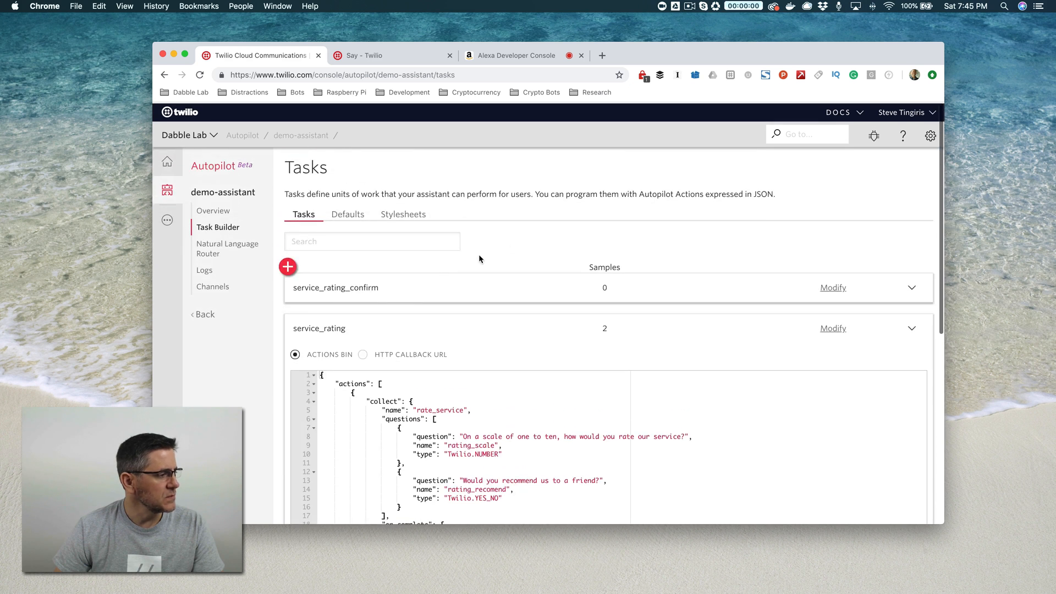
left_click(911, 287)
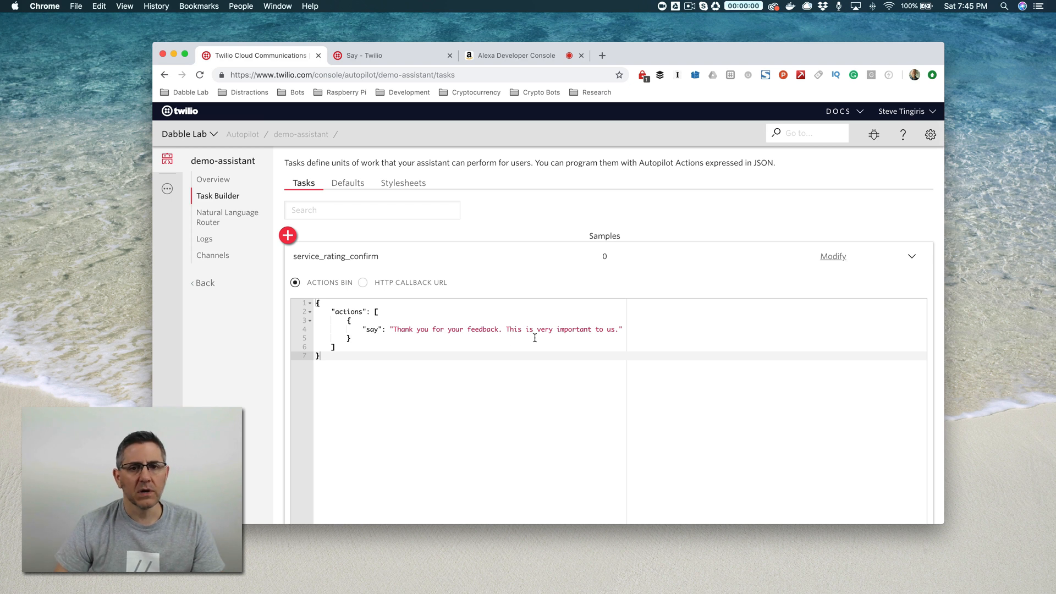
mouse_move(555, 291)
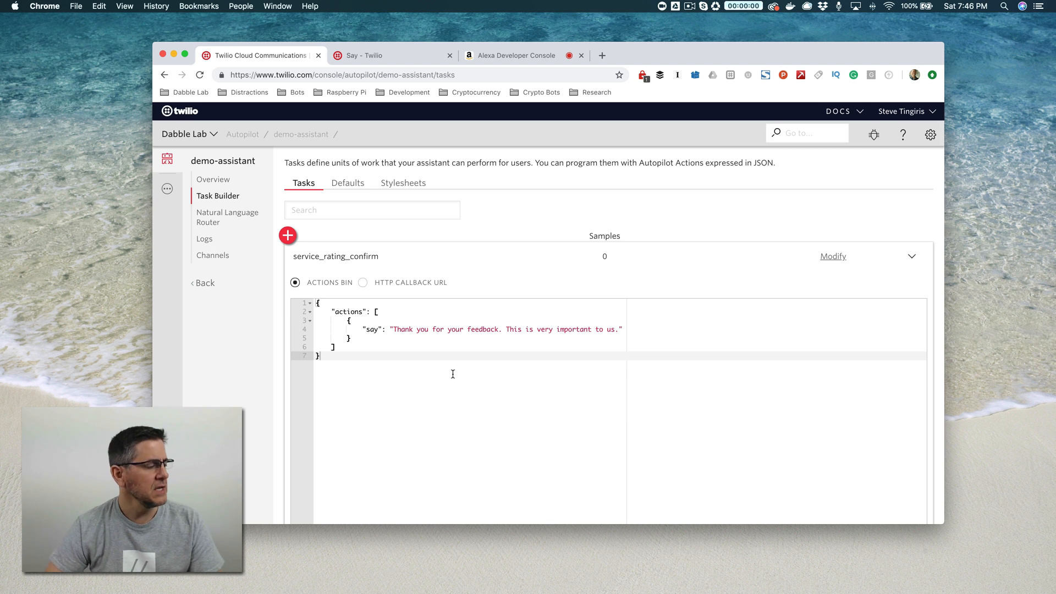
mouse_move(489, 279)
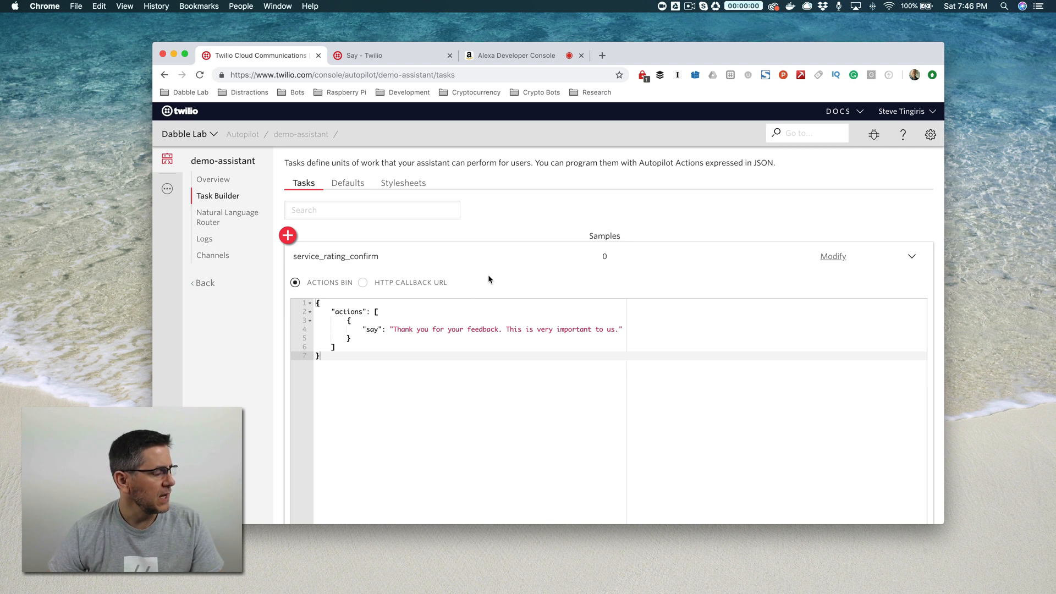
mouse_move(247, 348)
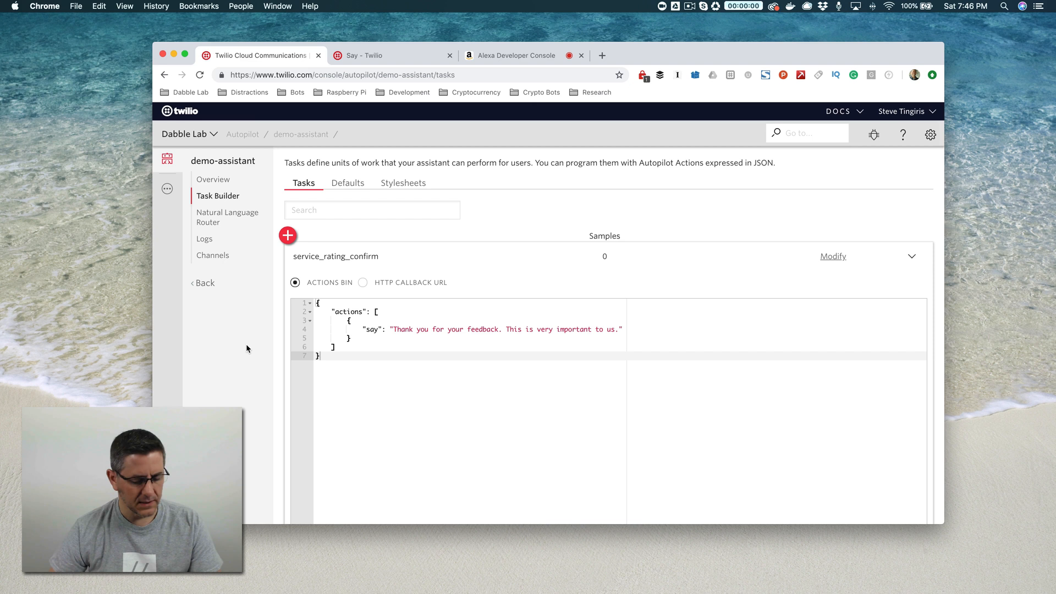
mouse_move(449, 283)
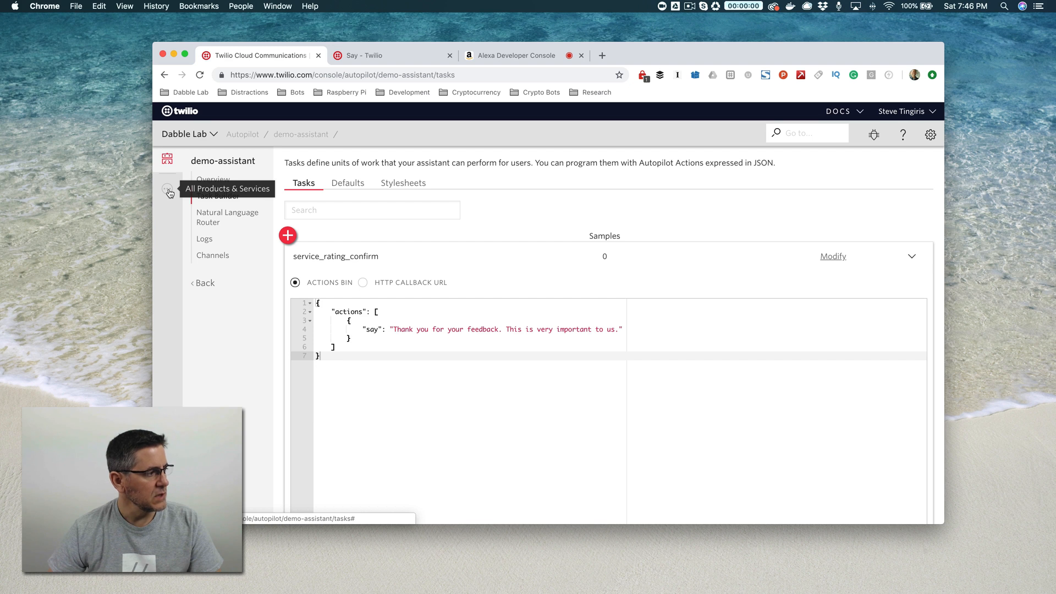
Step: Open Developer Tools > Runtime from All Products & Services in a new tab
left_click(169, 192)
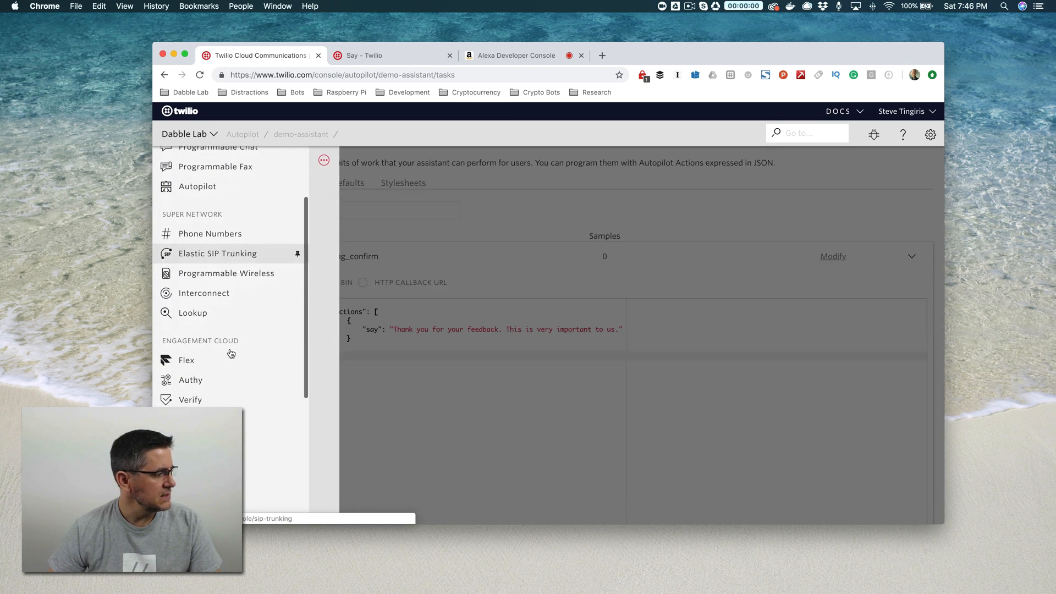
scroll("down", 3)
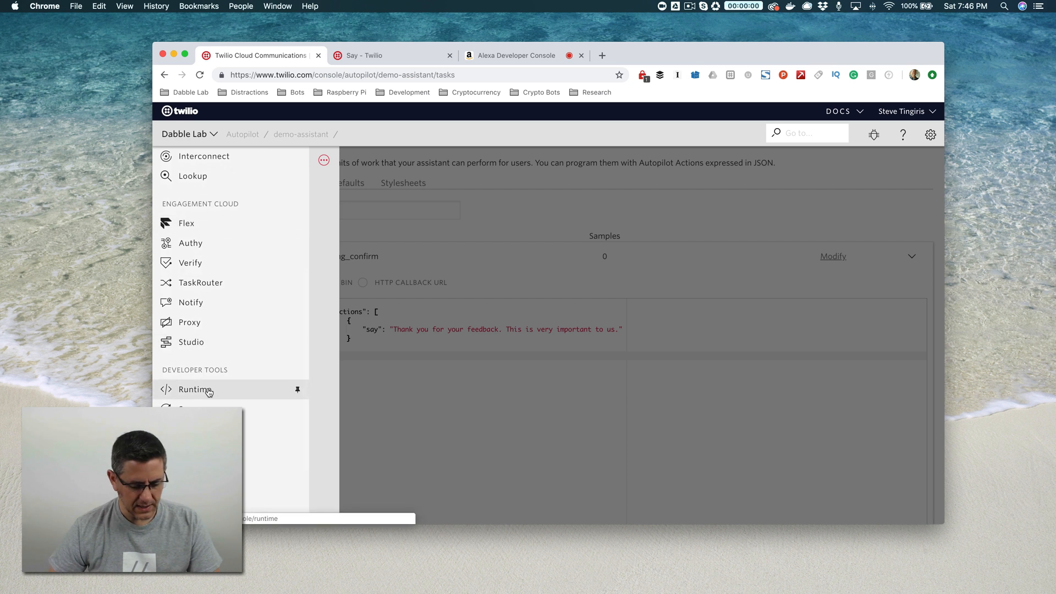
left_click(195, 389)
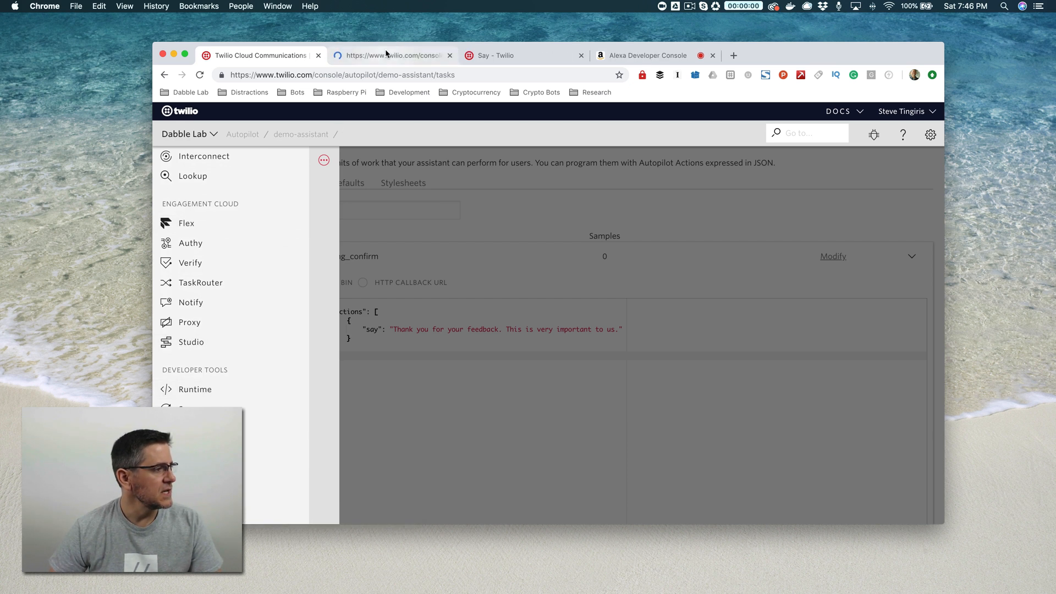
left_click(195, 389)
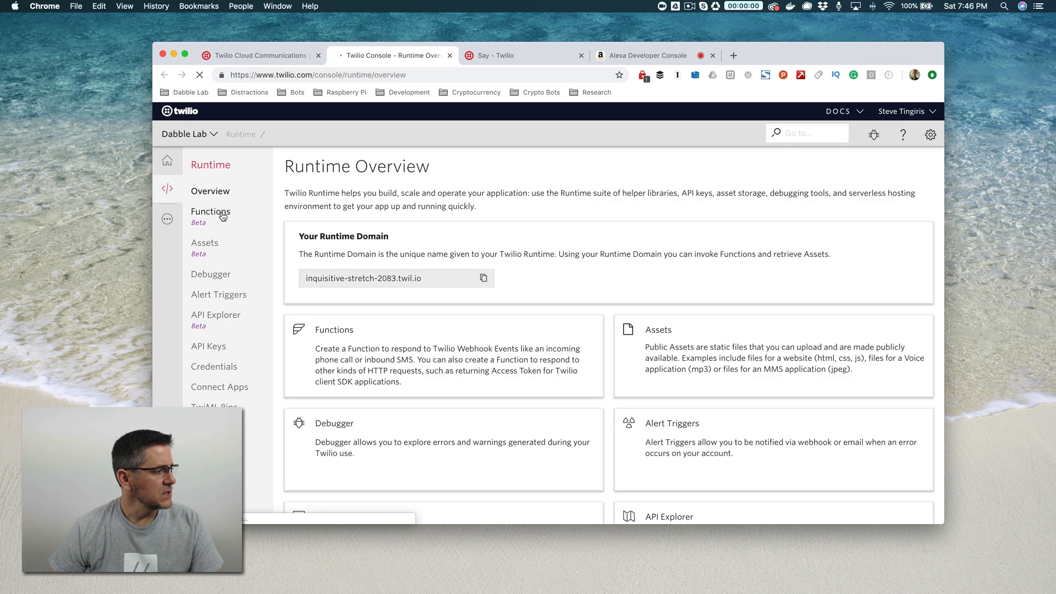
Step: Open the Runtime Functions list and start creating a new function
left_click(210, 211)
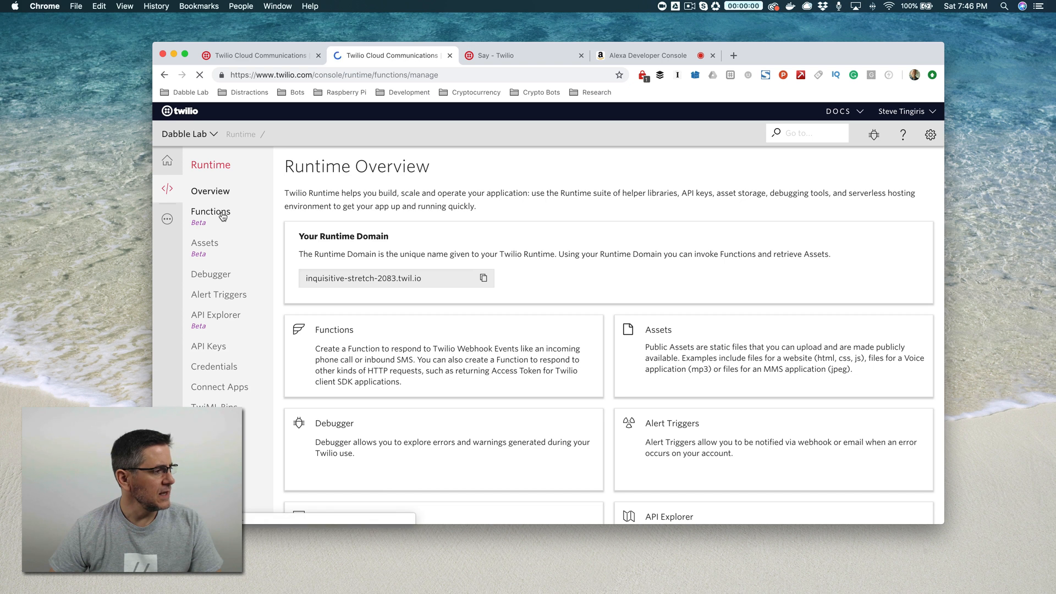
left_click(211, 210)
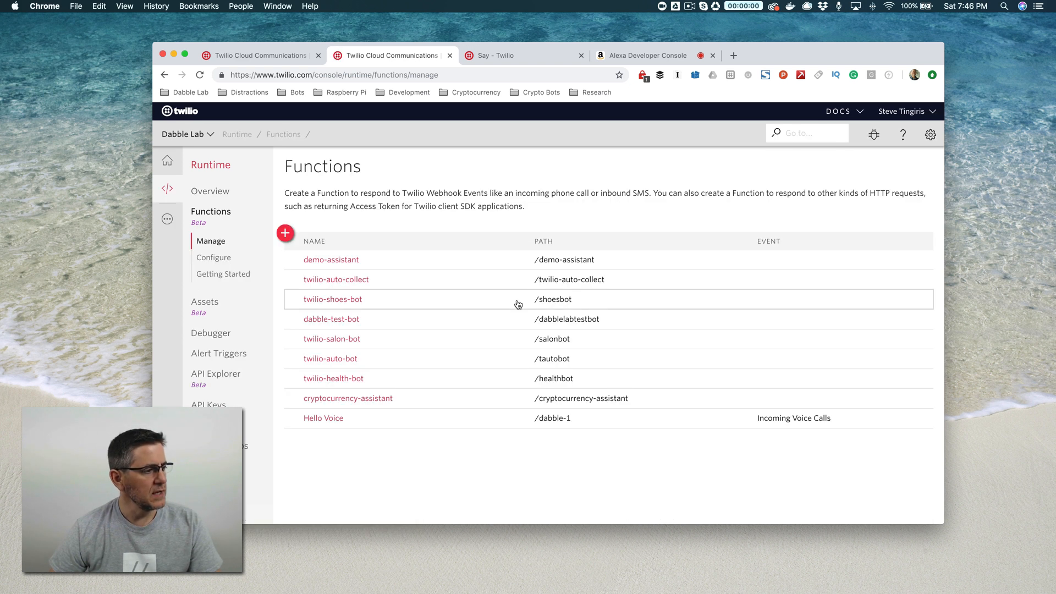
mouse_move(347, 269)
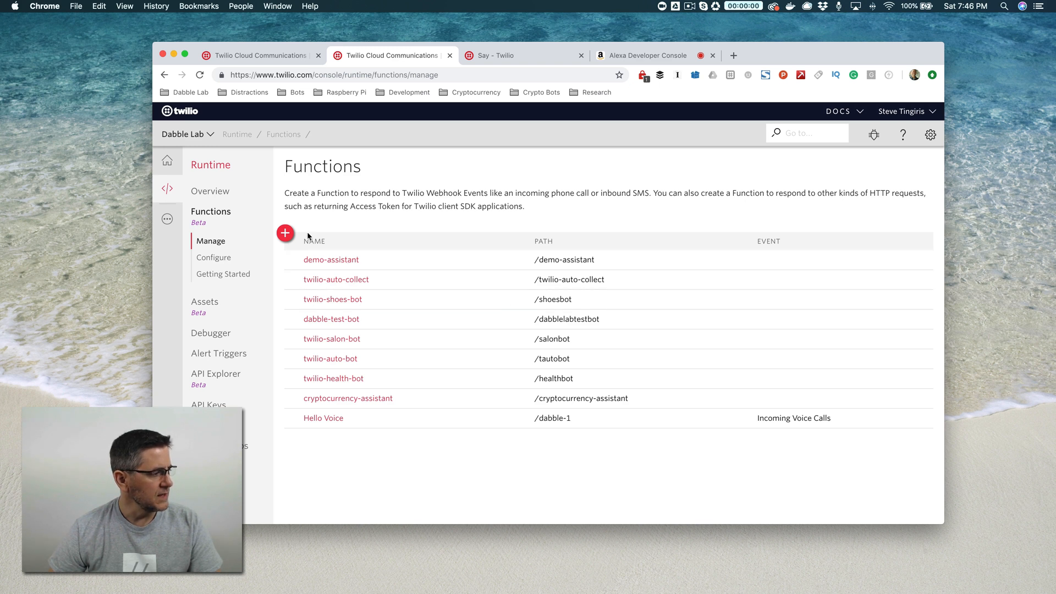
left_click(284, 233)
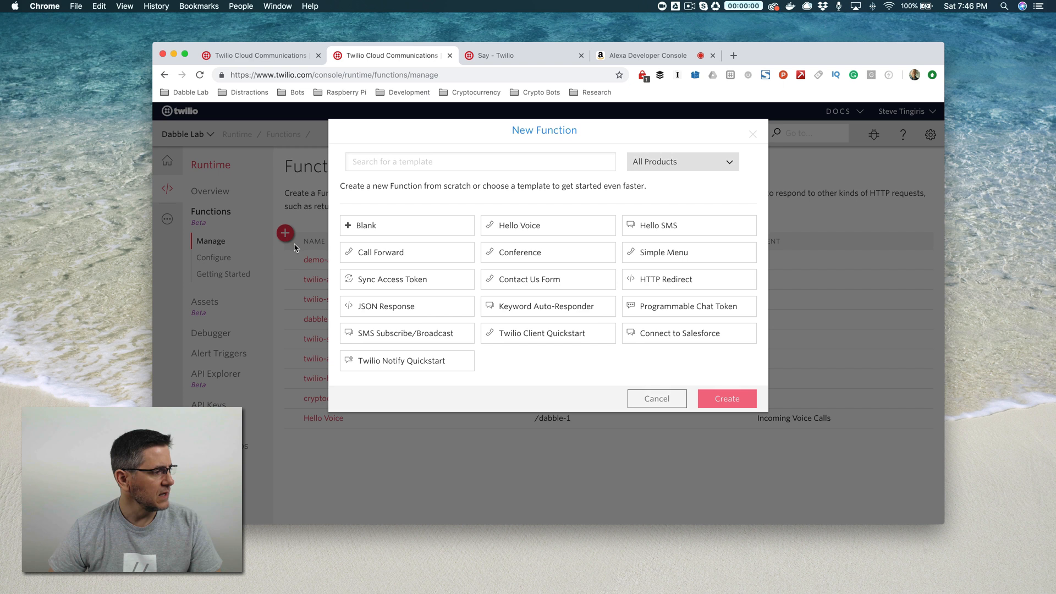
mouse_move(402, 225)
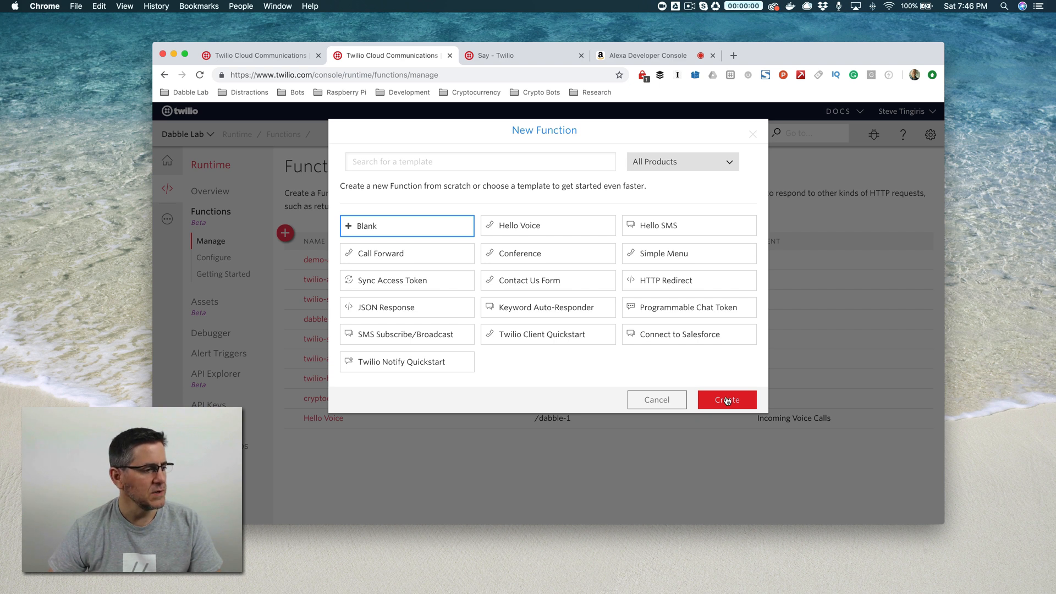
mouse_move(657, 399)
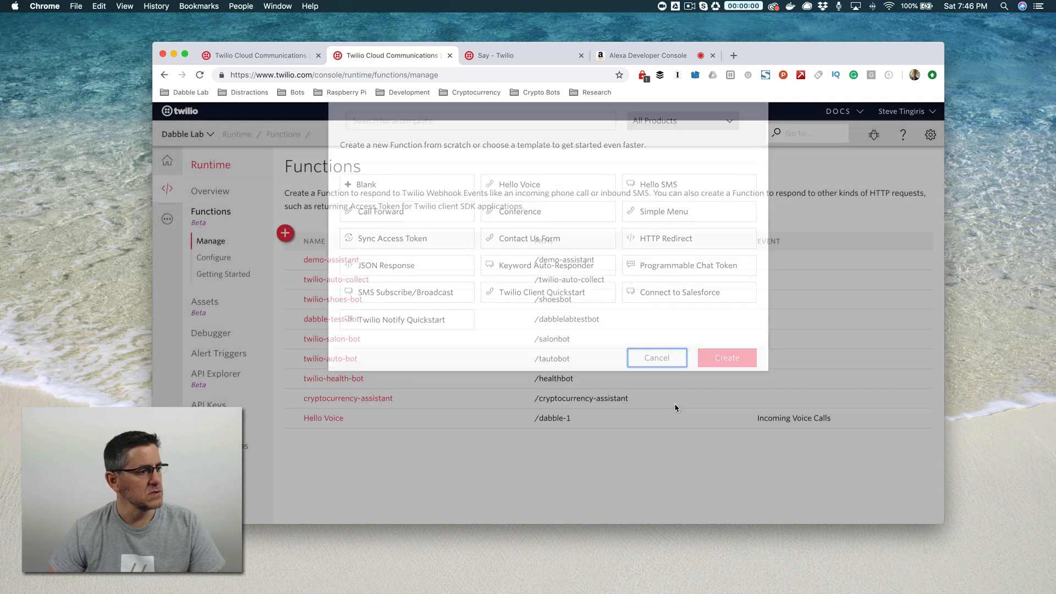
Step: Cancel the New Function dialog and open the existing demo-assistant function
left_click(656, 358)
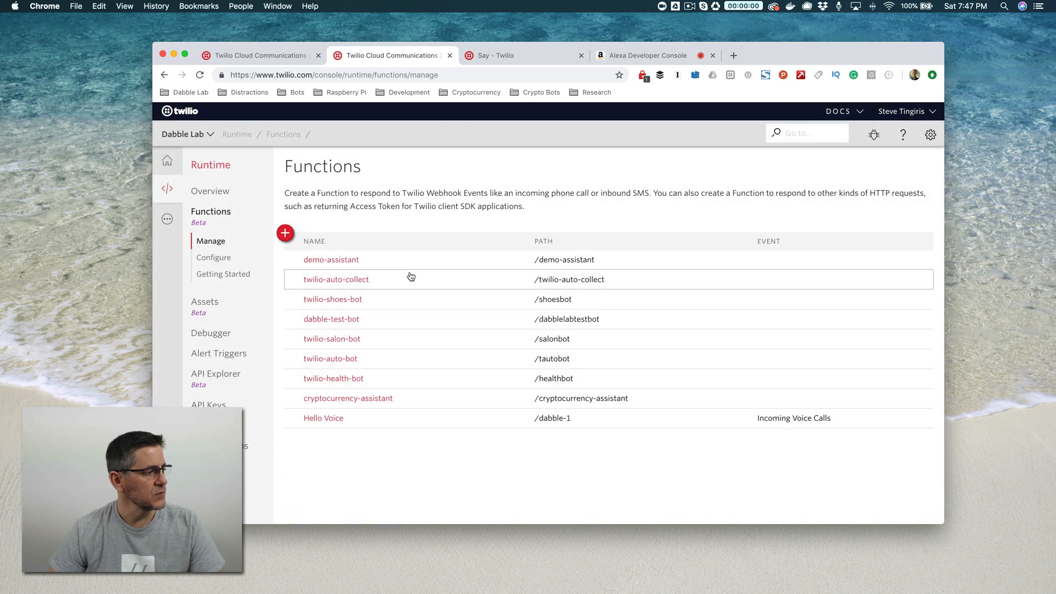
left_click(330, 259)
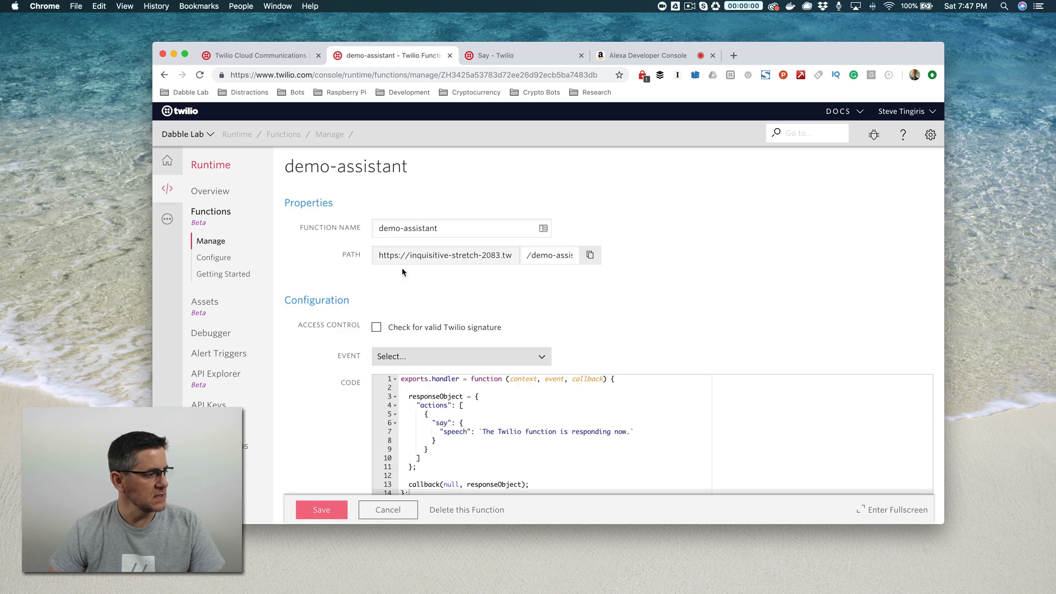
Step: Delete 'Twilio' so demo-assistant says 'The function is responding now.', save, copy its URL
scroll("down", 3)
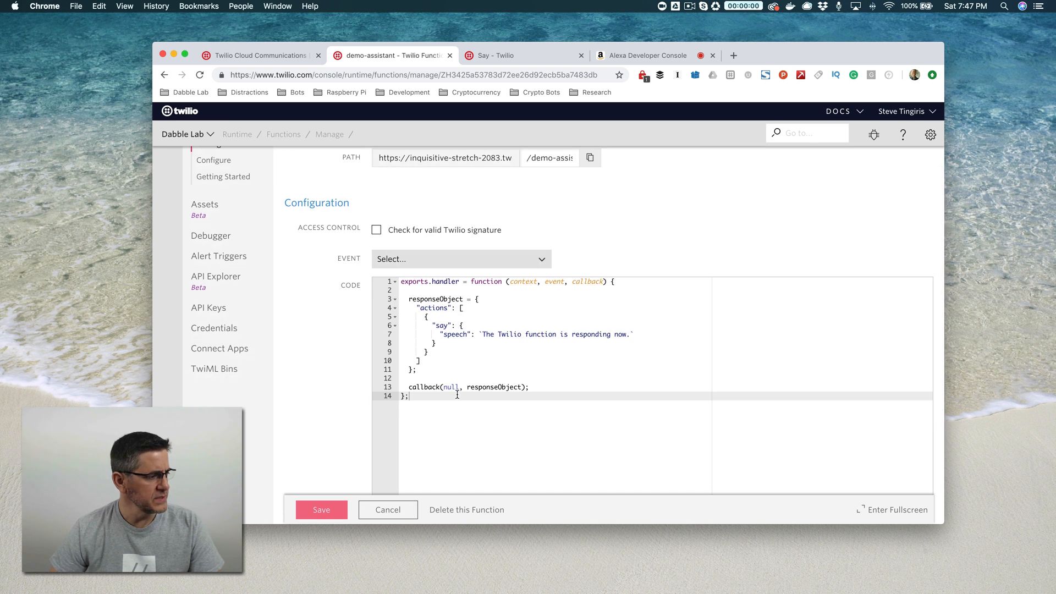
double_click(456, 334)
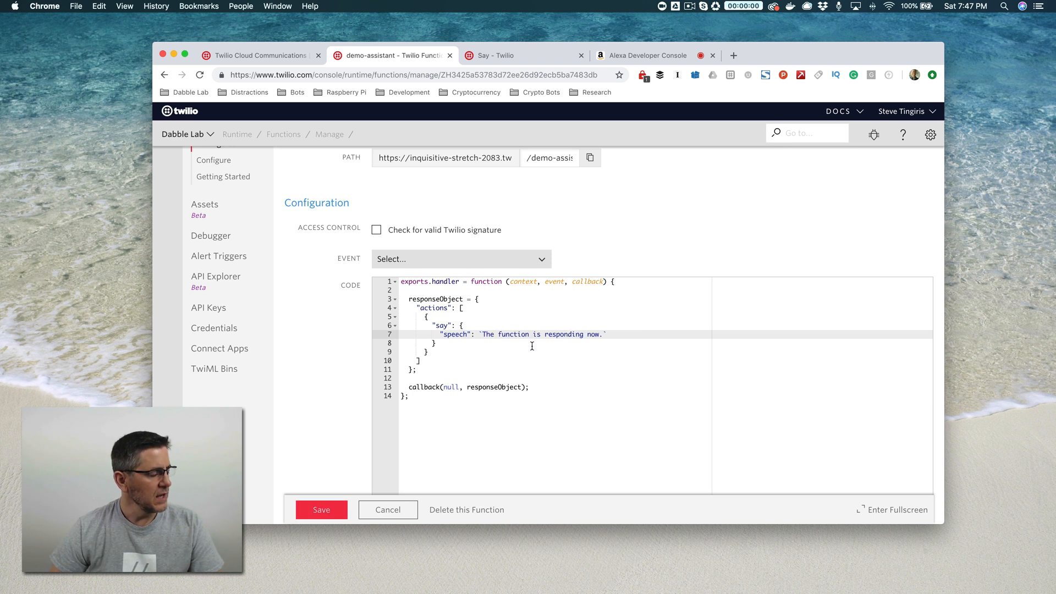
left_click(321, 510)
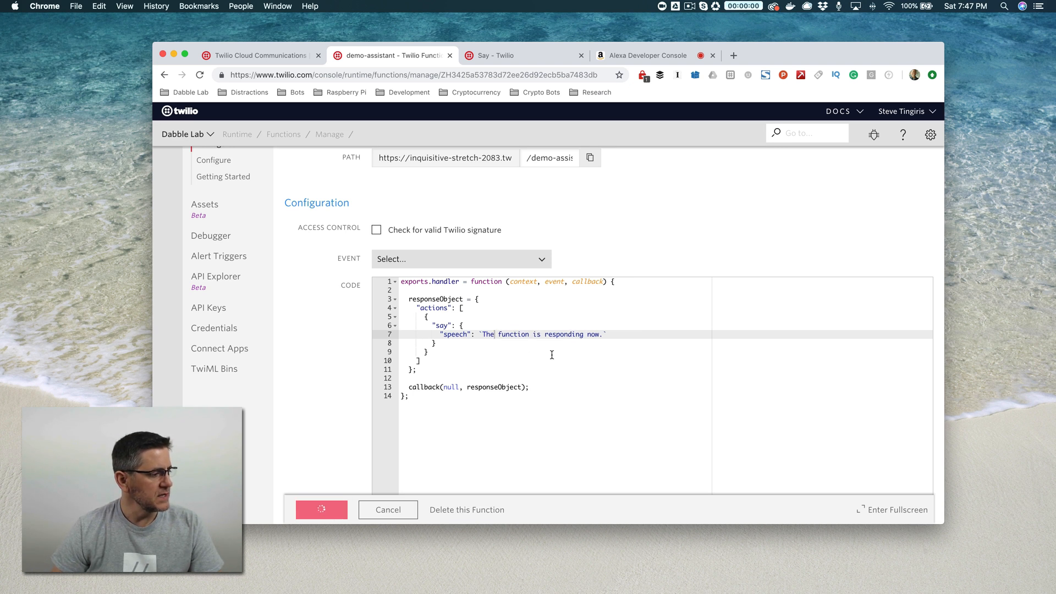
left_click(321, 510)
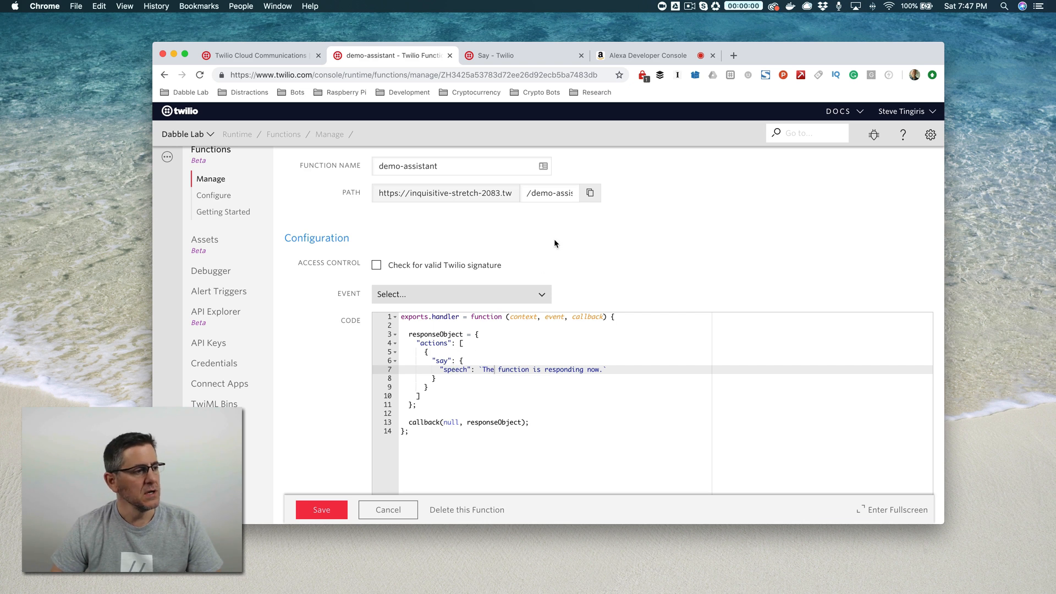
scroll("up", 3)
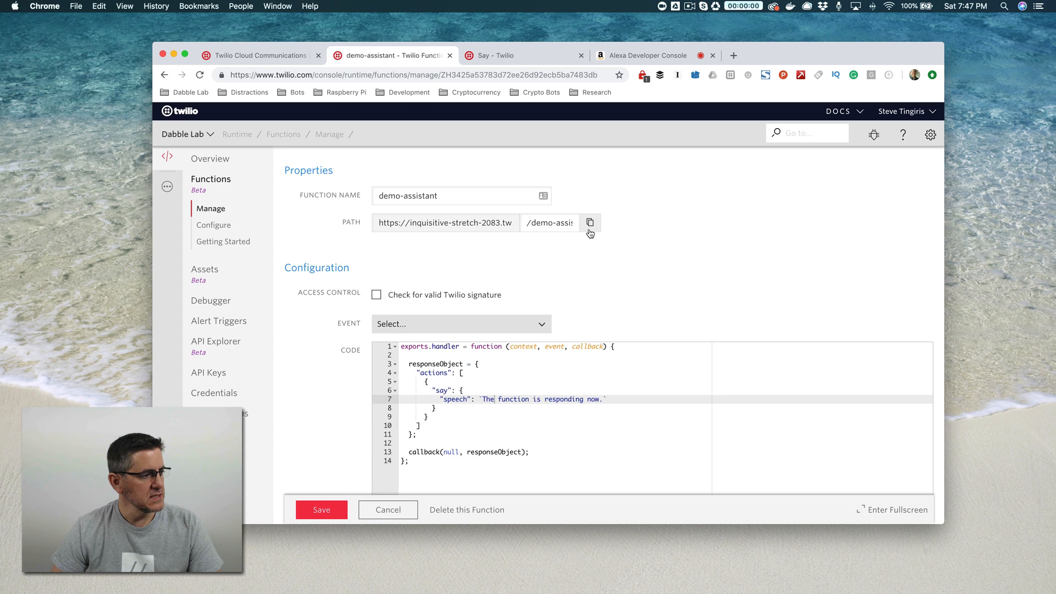
left_click(589, 222)
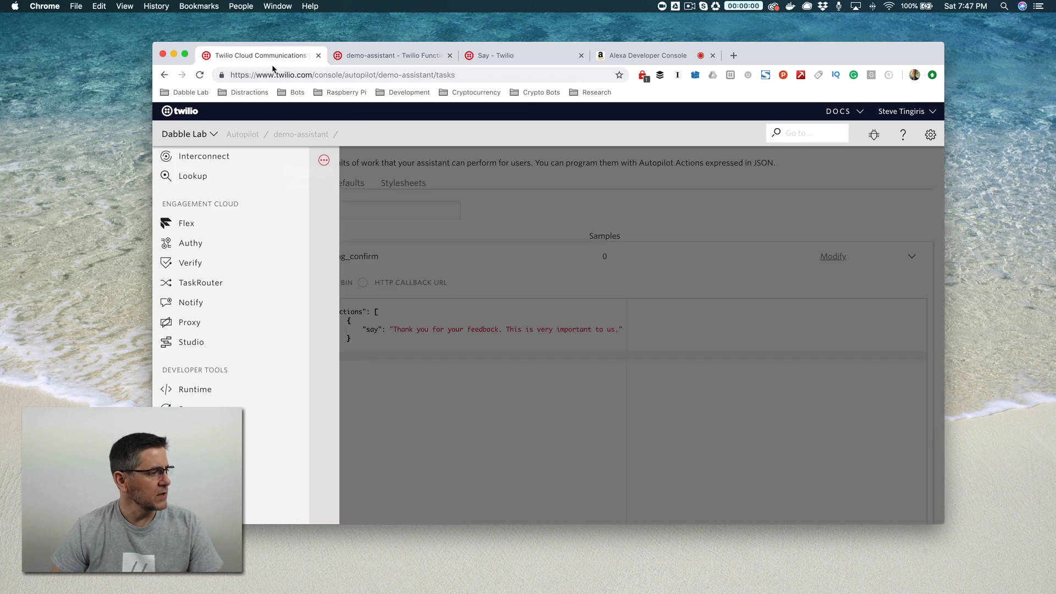
left_click(490, 213)
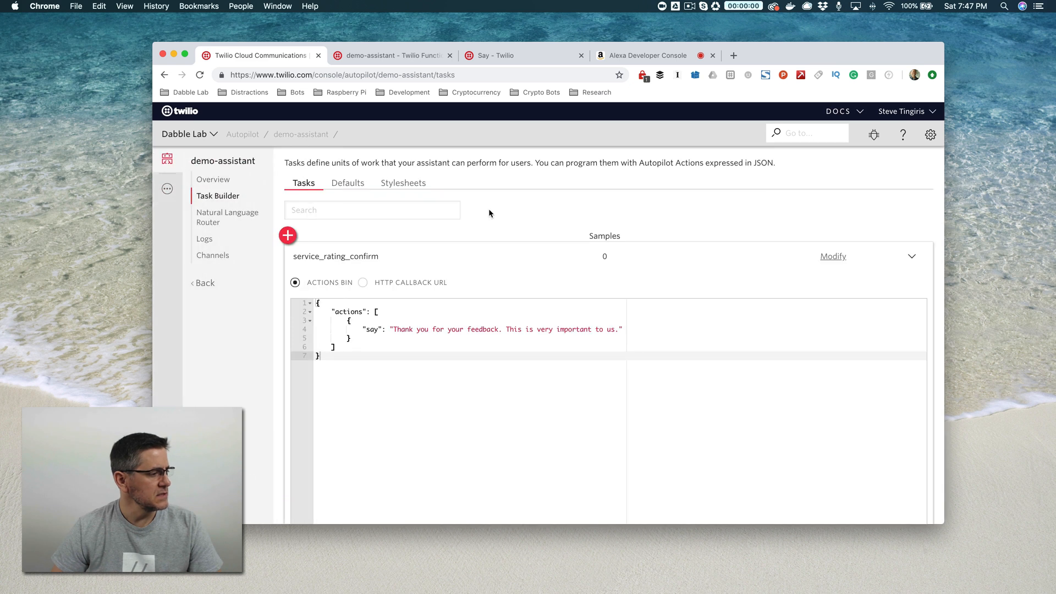
mouse_move(384, 234)
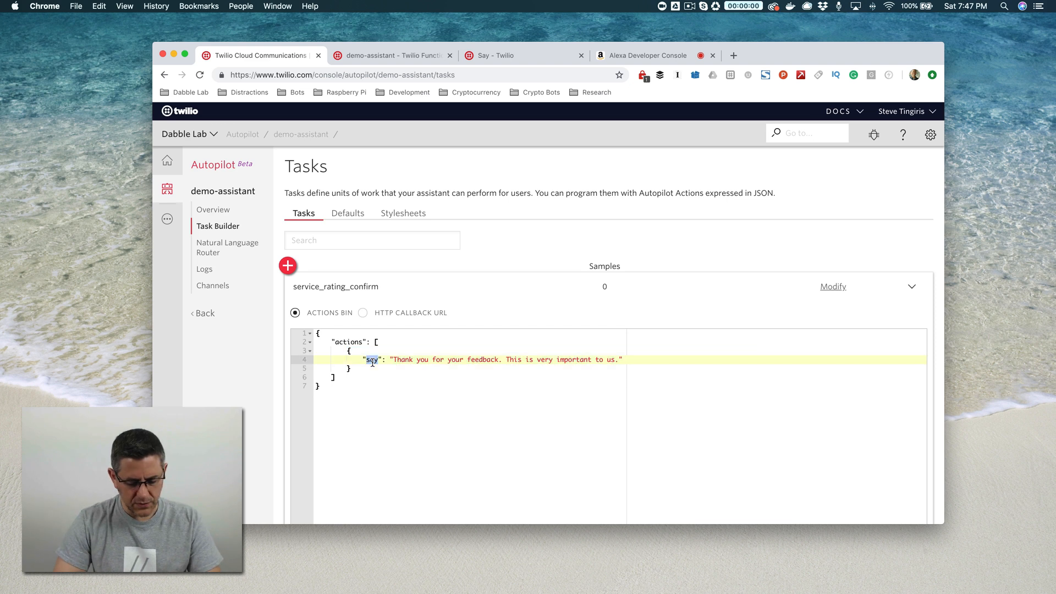
type("redirect")
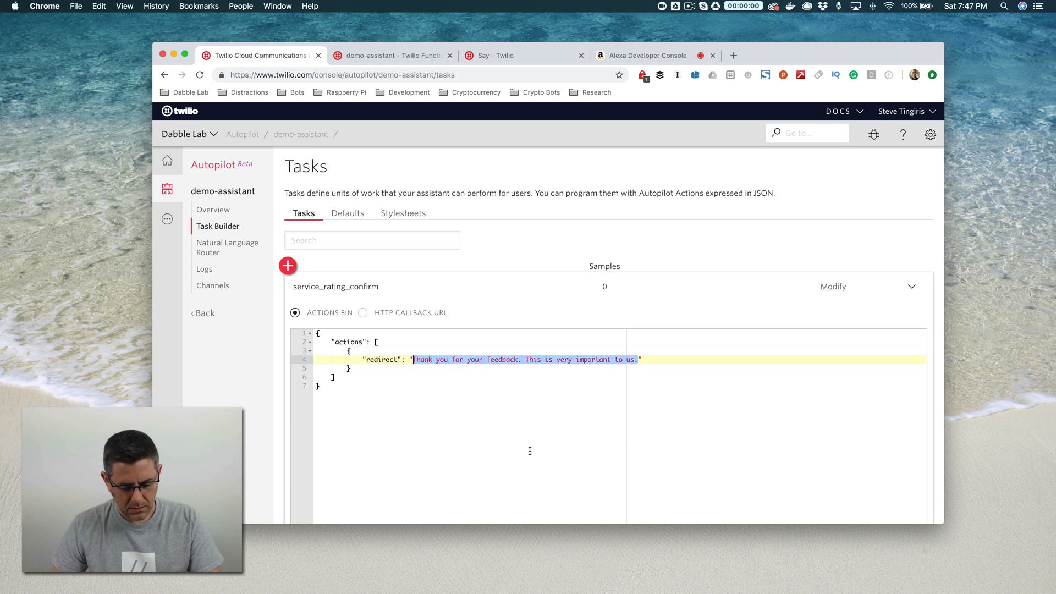
type("https://inquisitive-stretch-2083.twil.io/demo-assistant\"")
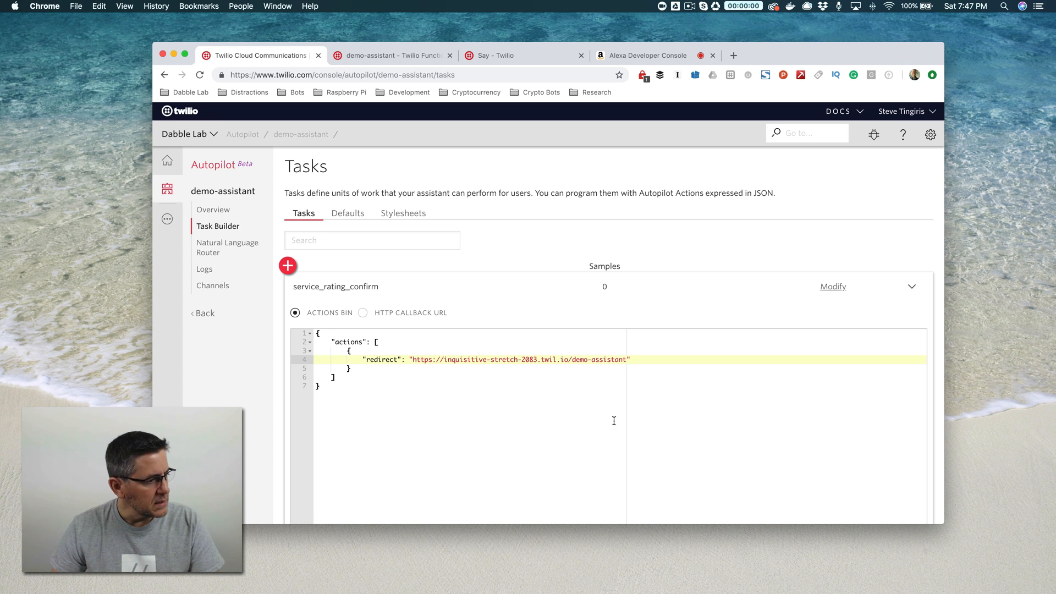
scroll("down", 3)
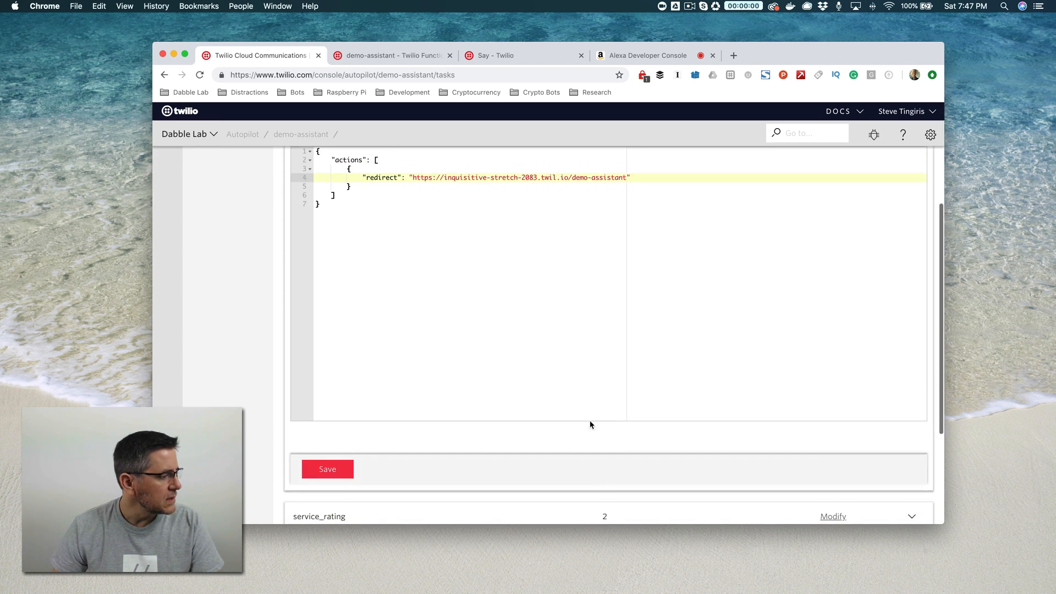
left_click(328, 469)
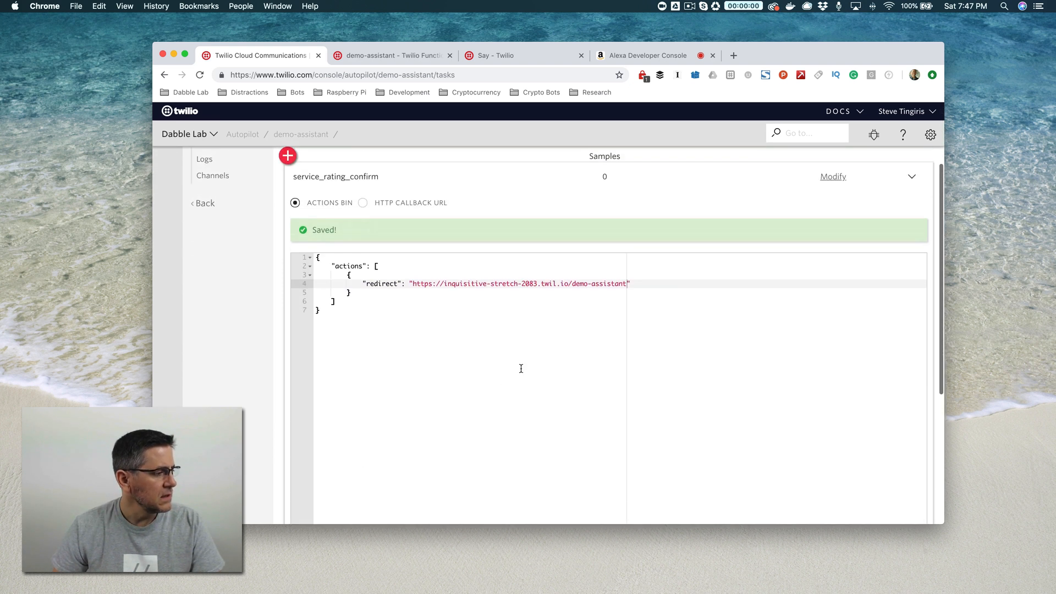
scroll("up", 3)
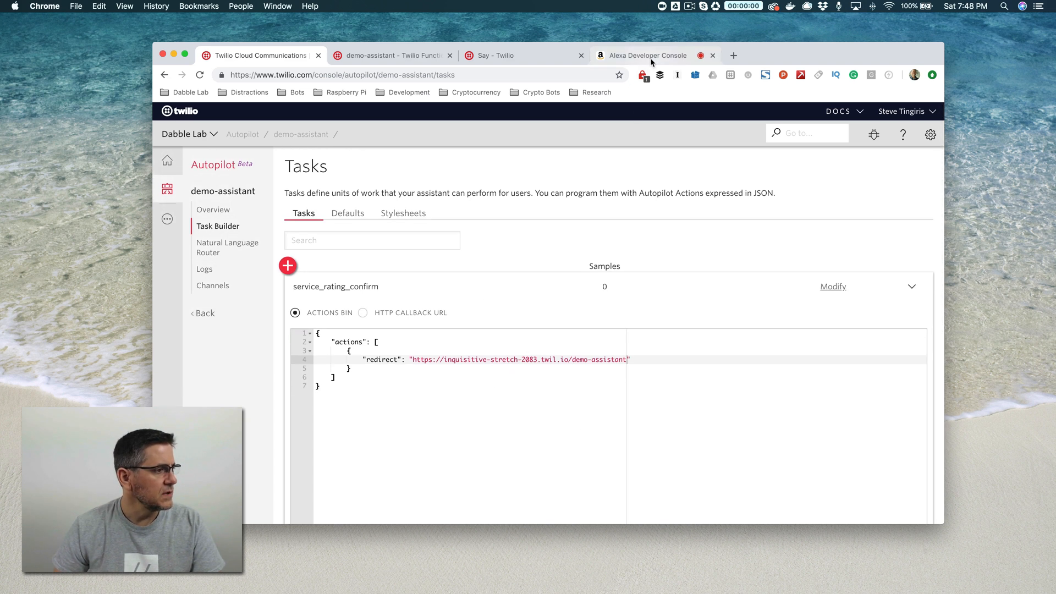
Step: Run 'open demo skill', 'rate your service', 10, yes in the Alexa simulator
left_click(645, 55)
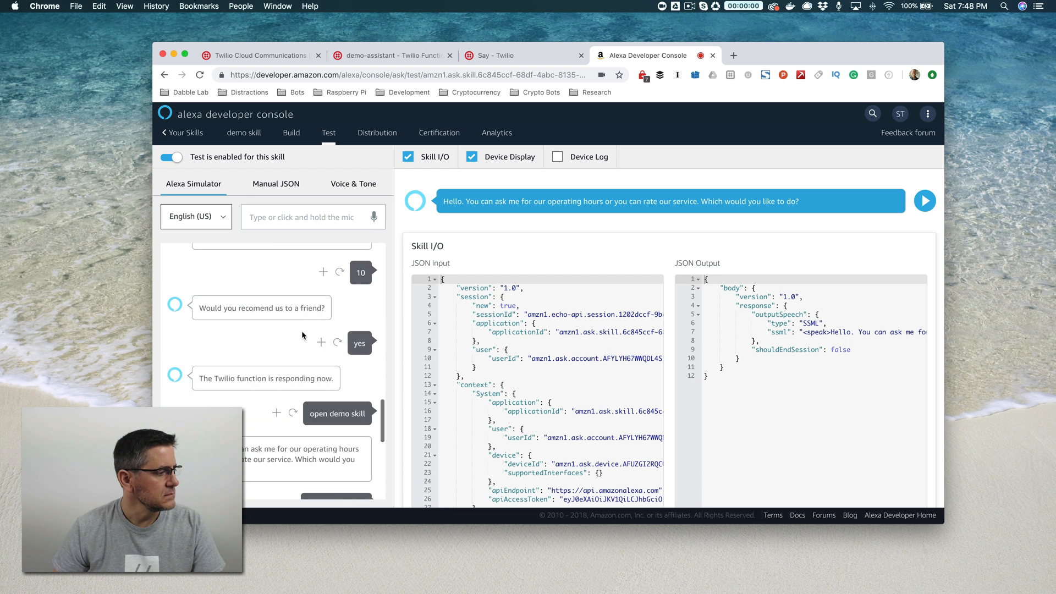
scroll("down", 3)
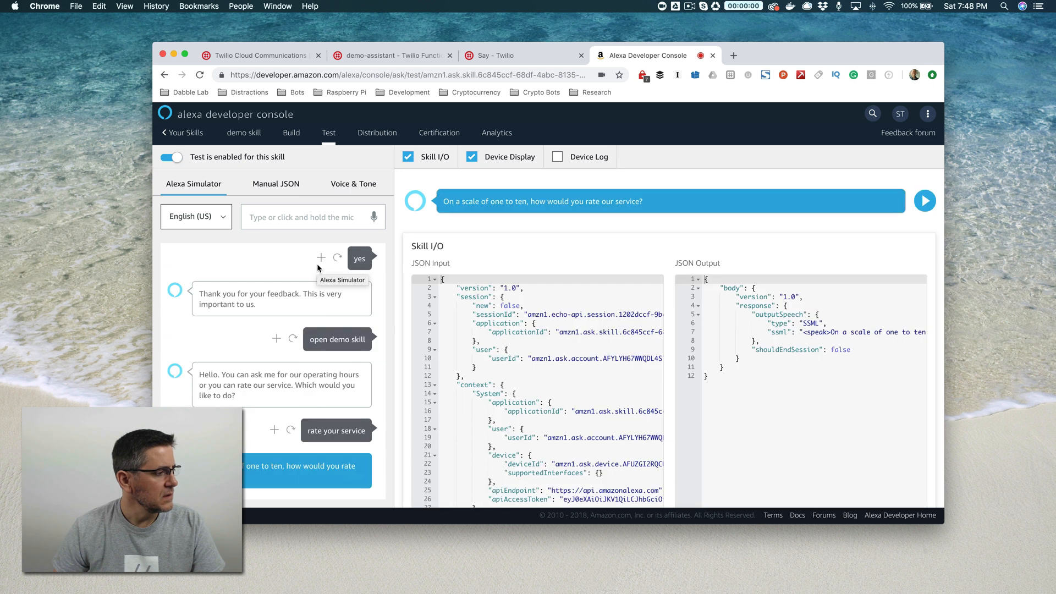
scroll("down", 3)
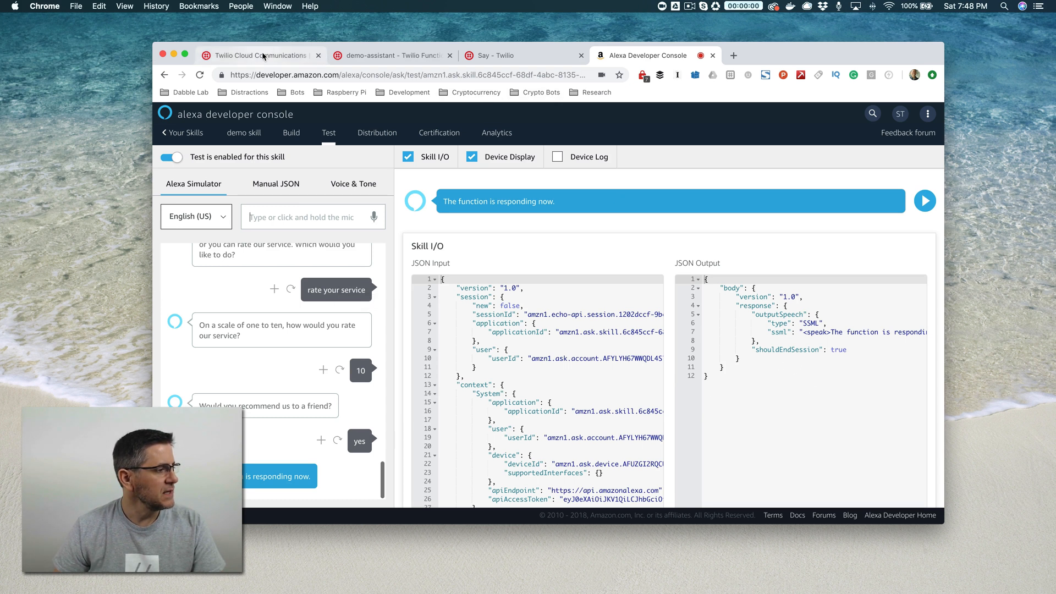
mouse_move(262, 55)
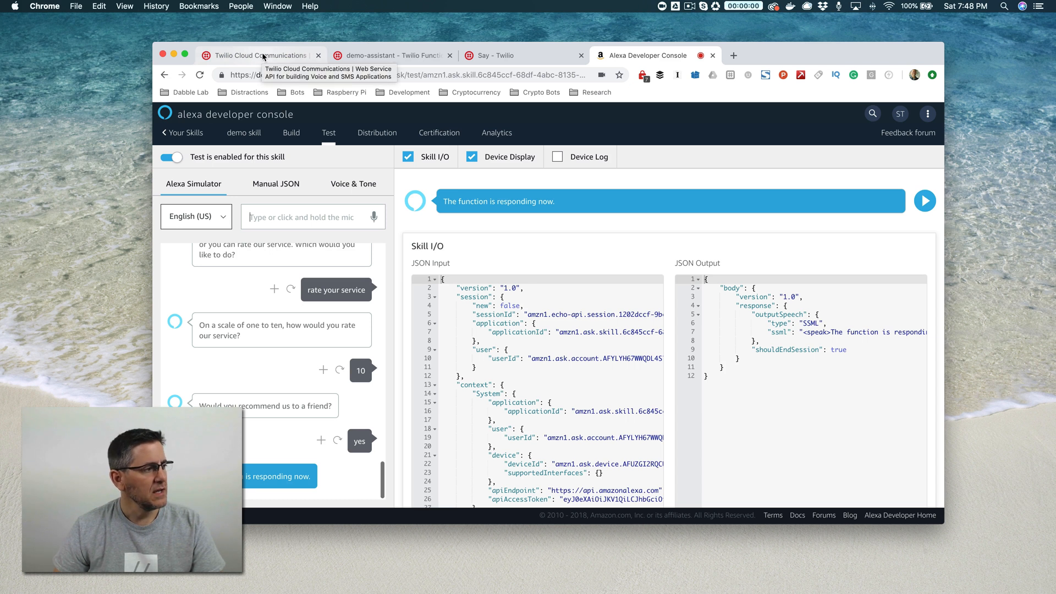
mouse_move(806, 369)
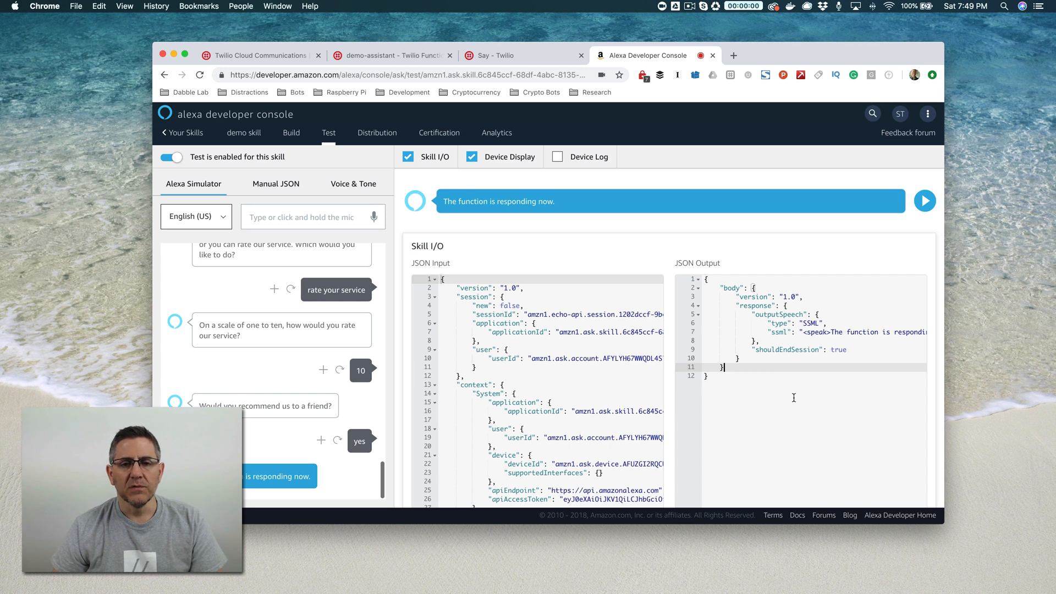
mouse_move(800, 407)
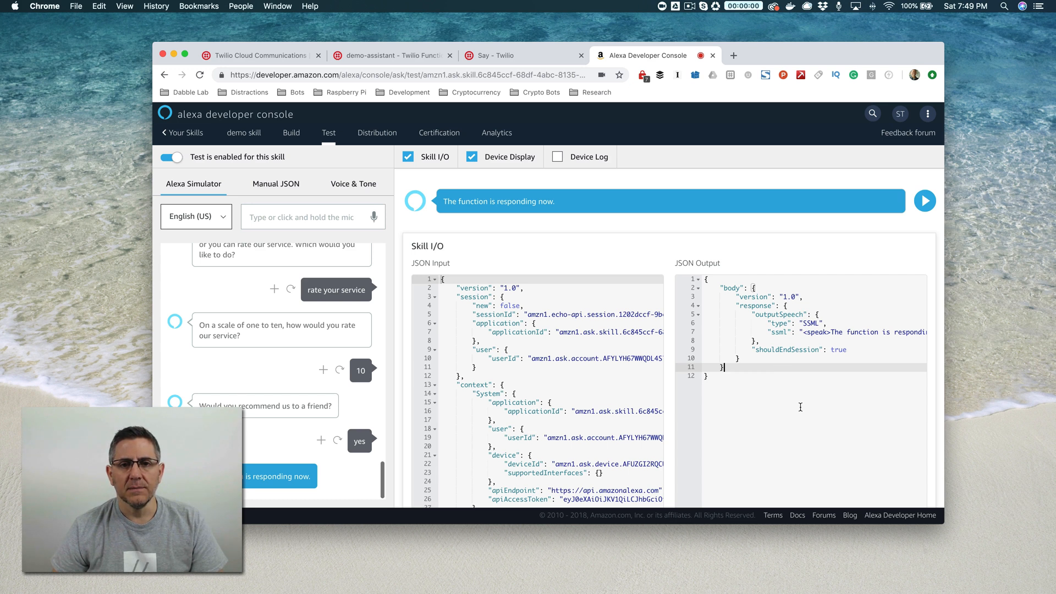